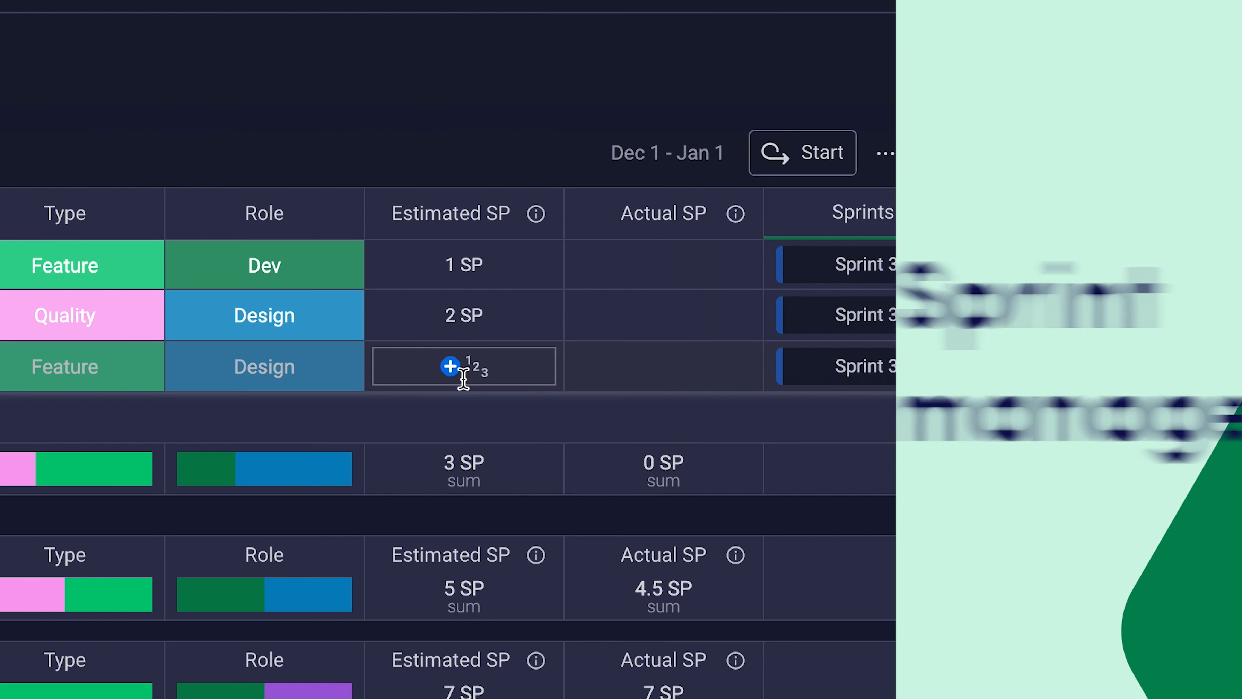
Change the Estimated SP column's unit to Hours so estimates read e.g. 2 Hours.
left_click(802, 152)
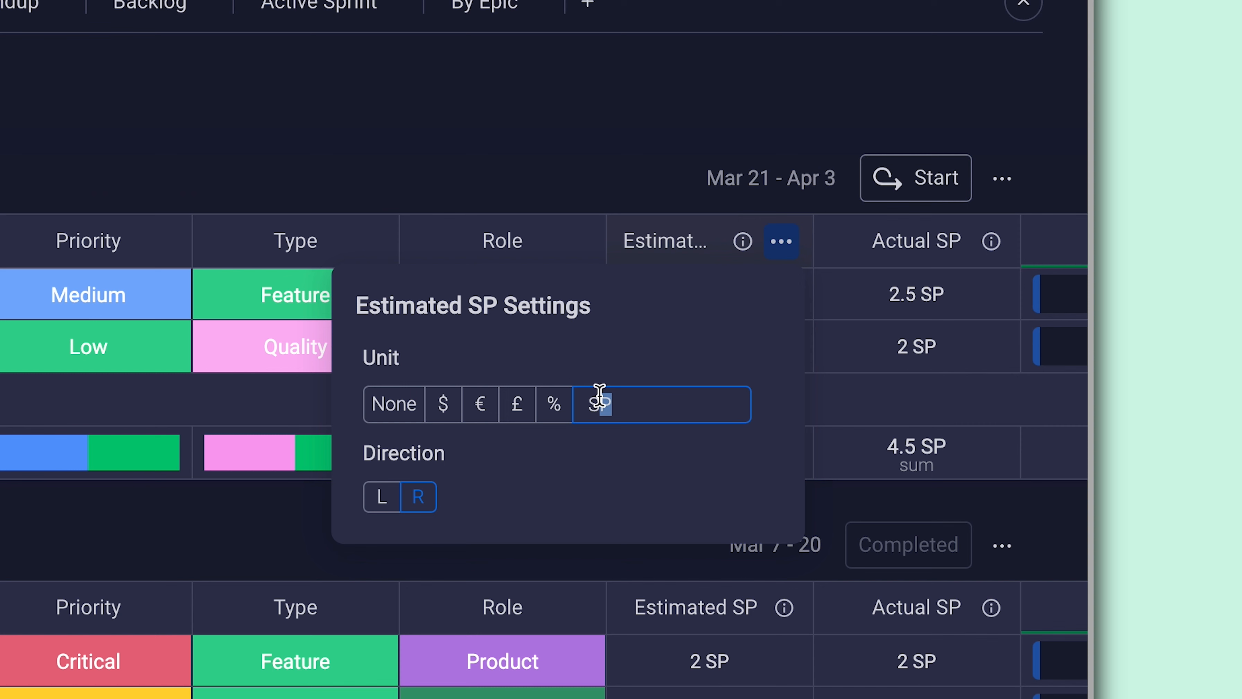
type("Hours")
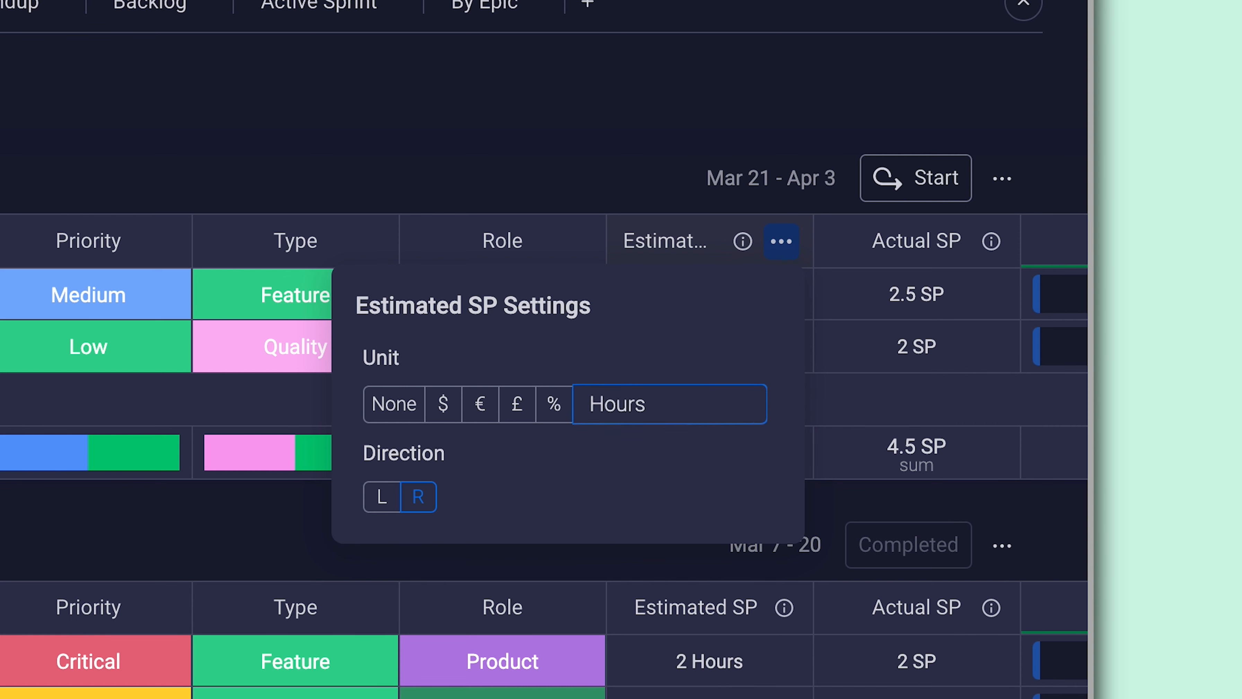
left_click(364, 233)
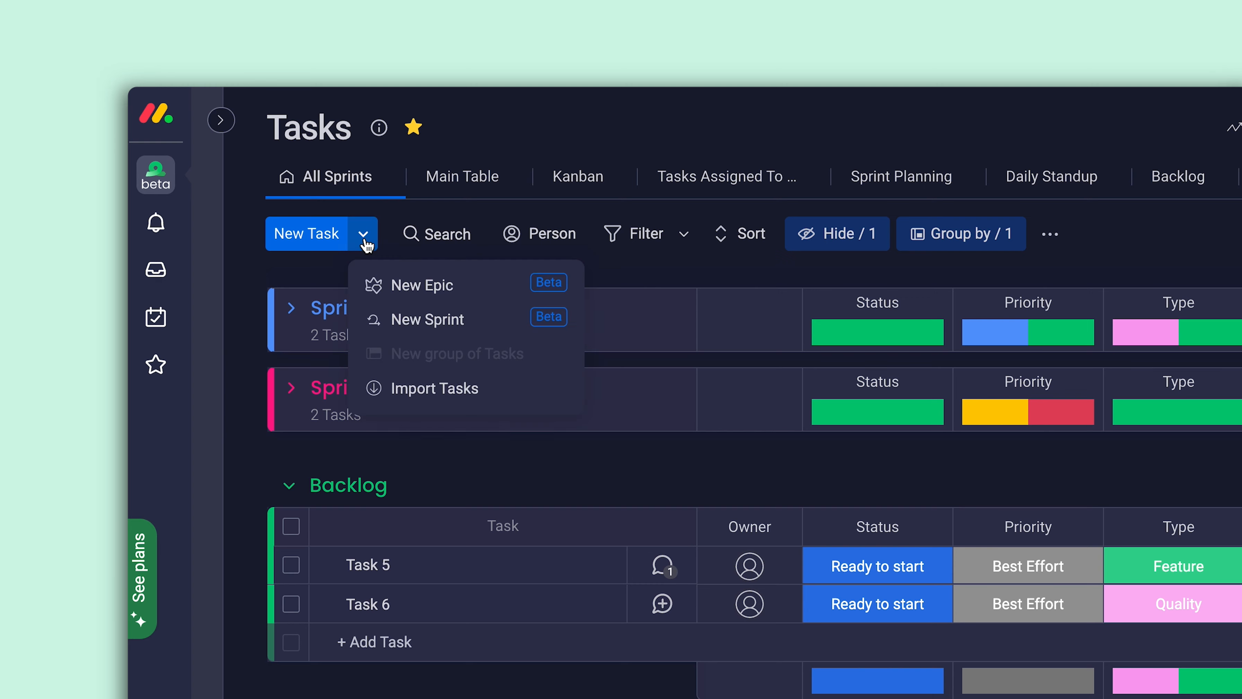
Create a new Sprint 3 group spanning Dec 1 – Jan 1 holding Task 7.
left_click(427, 318)
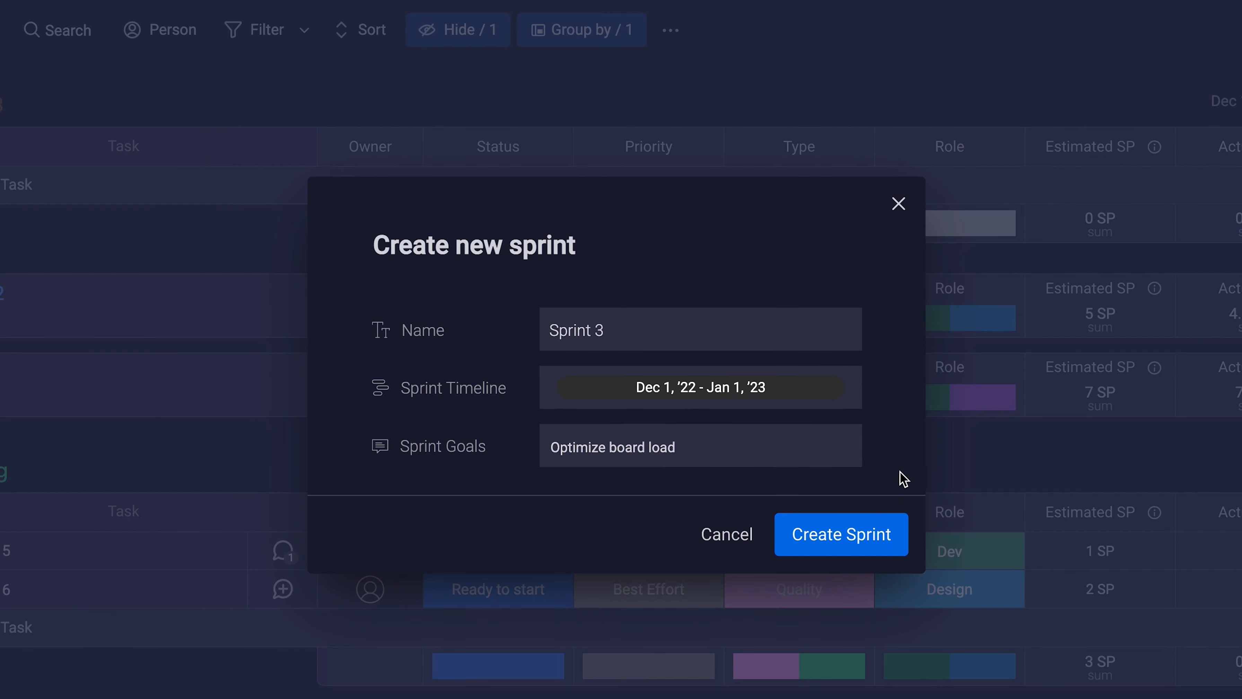
left_click(841, 534)
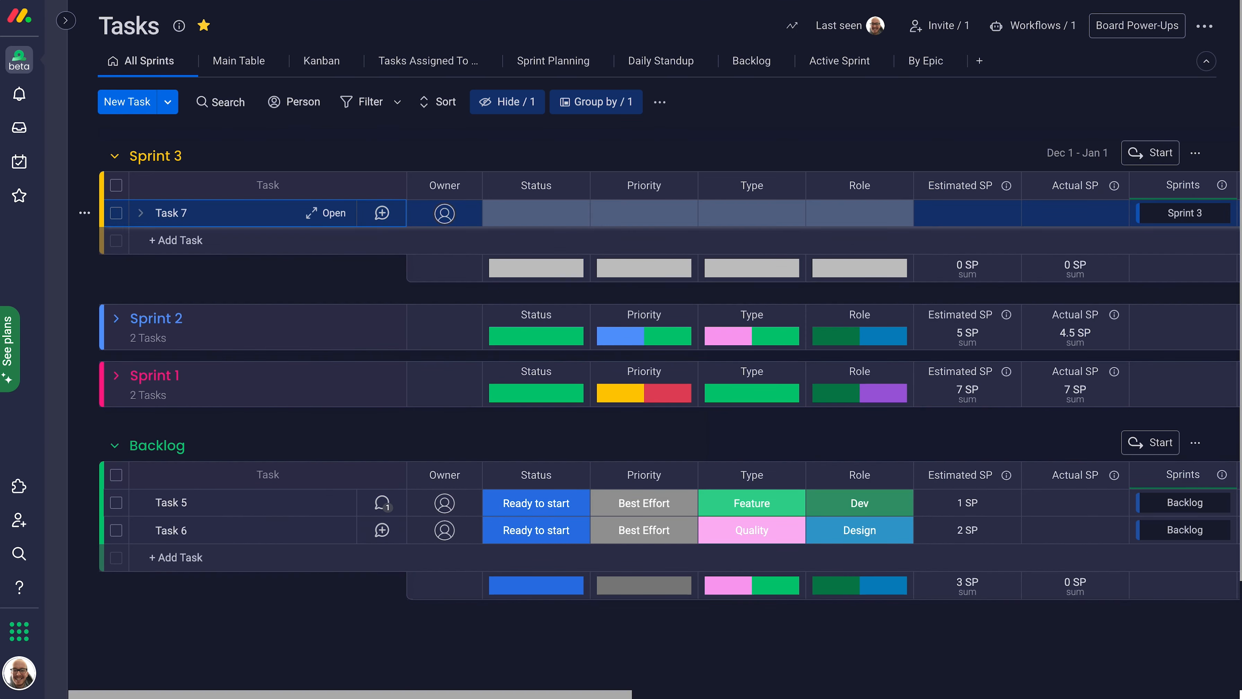
left_click(116, 502)
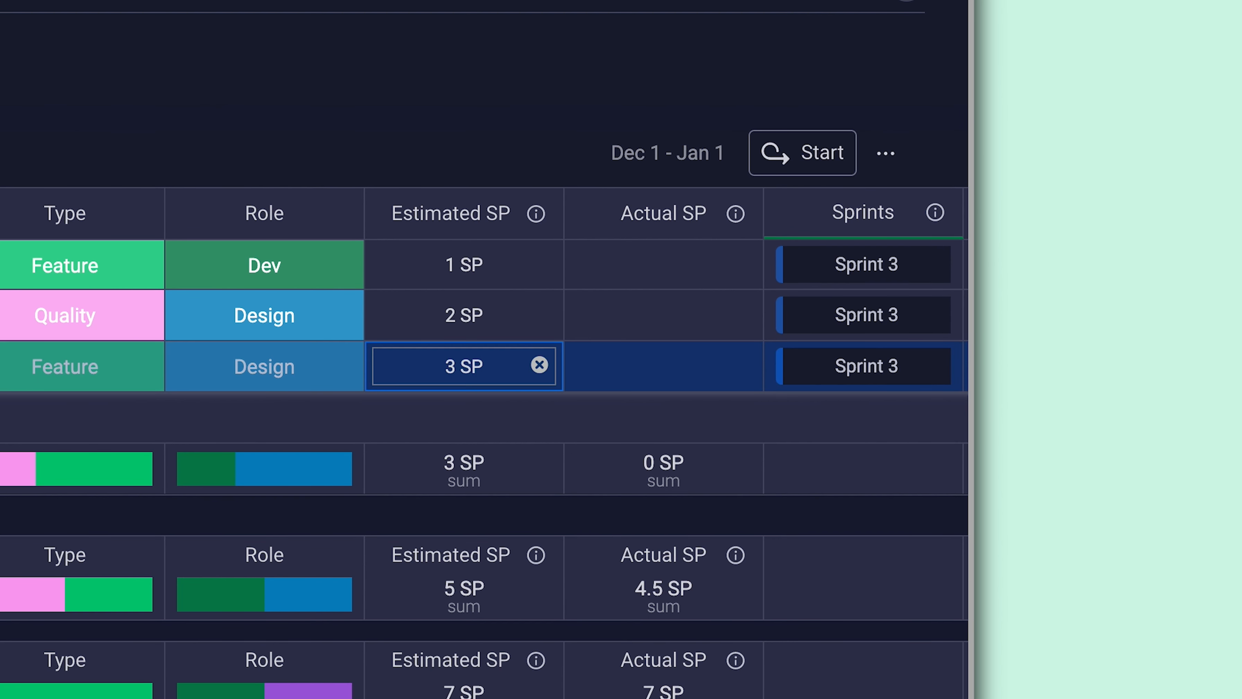
Confirm Task 7's 3 SP estimate, bringing Sprint 3 to 6 SP estimated.
left_click(803, 152)
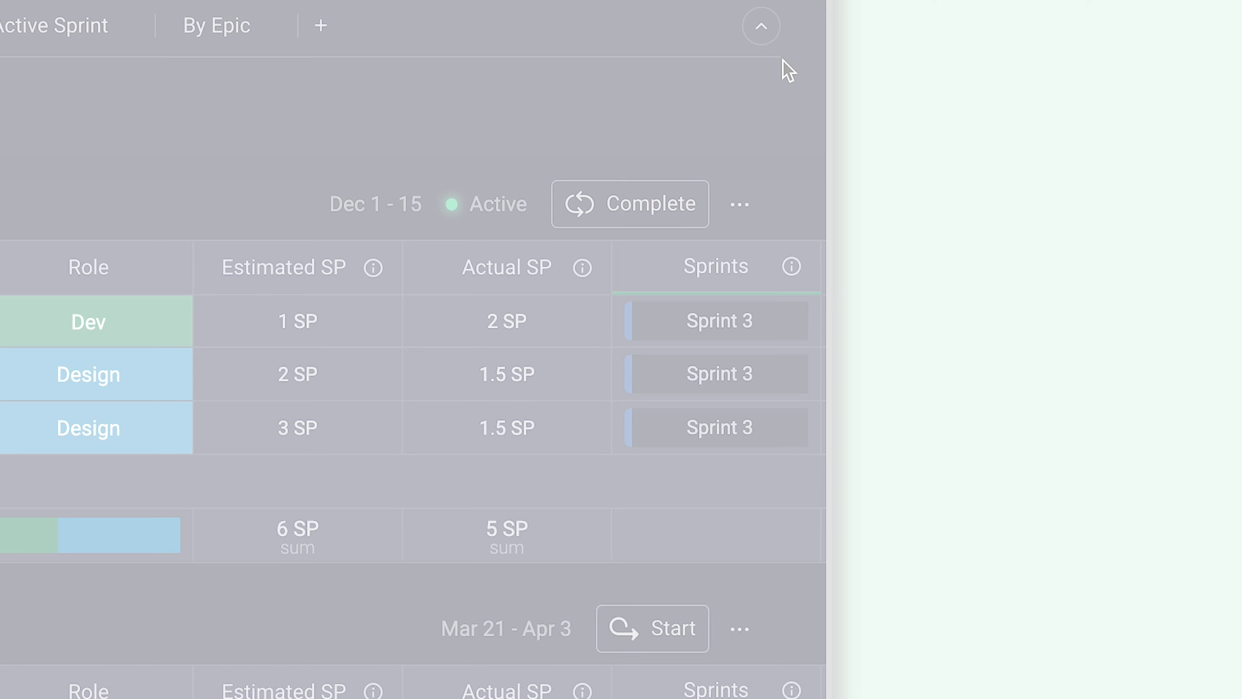
left_click(738, 204)
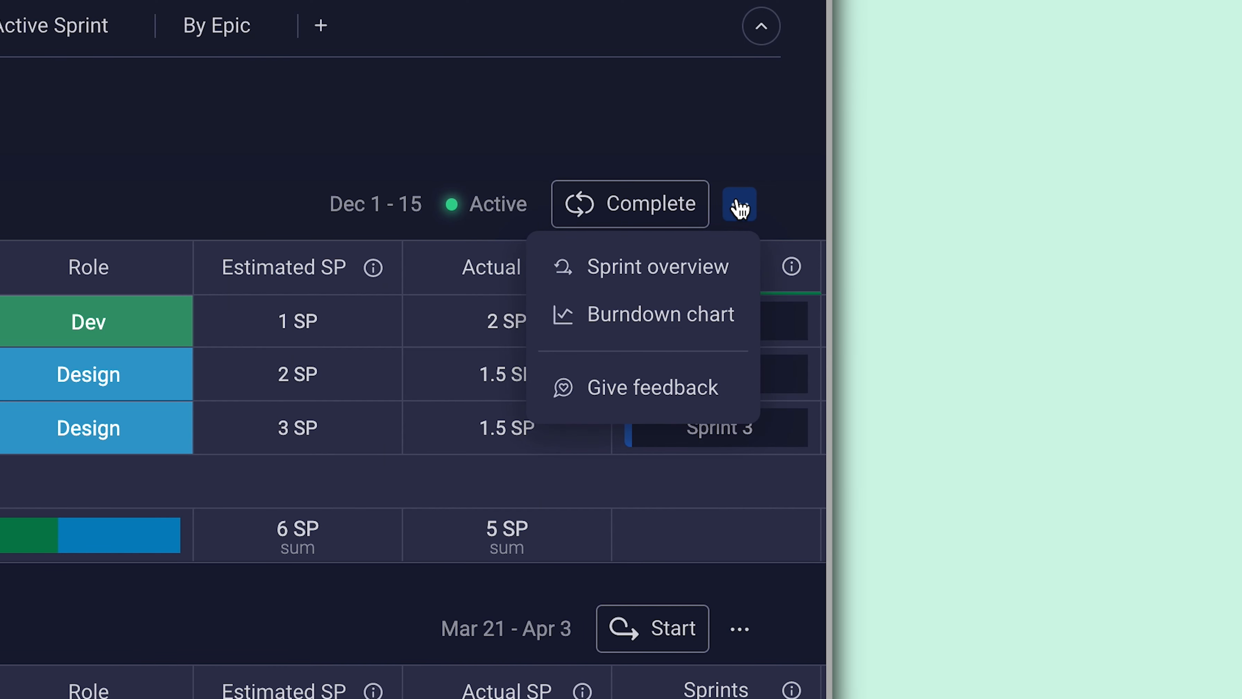
left_click(655, 265)
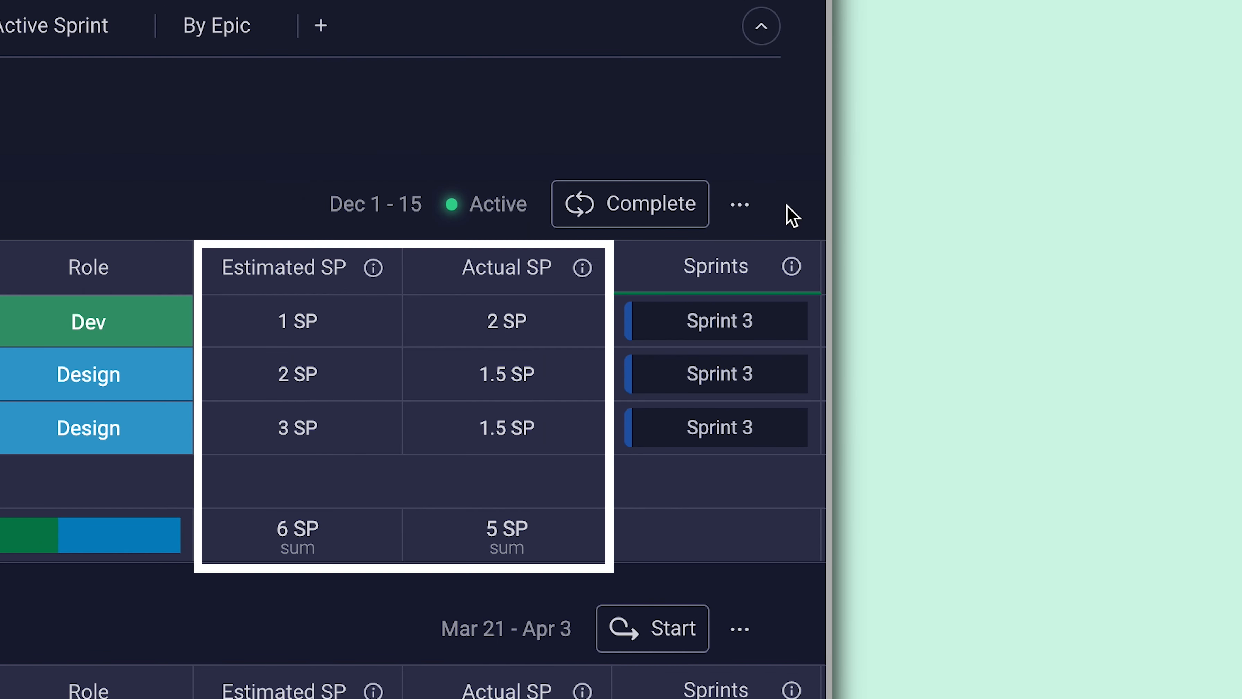
mouse_move(739, 204)
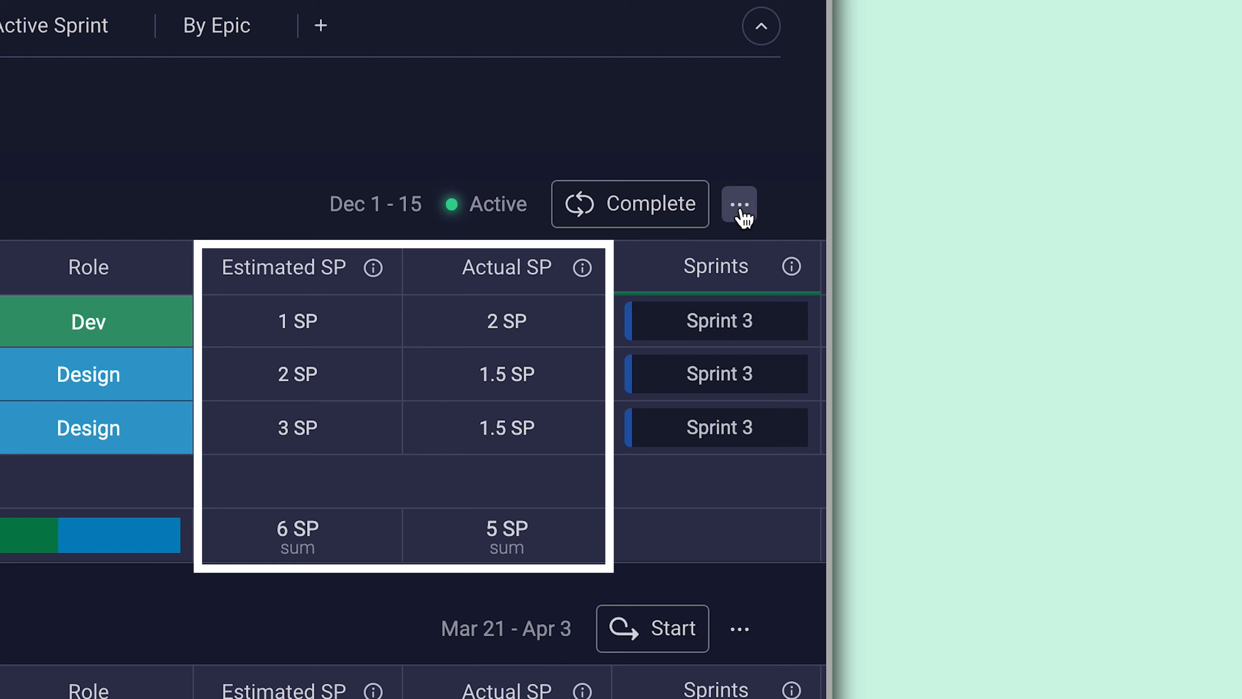
left_click(738, 204)
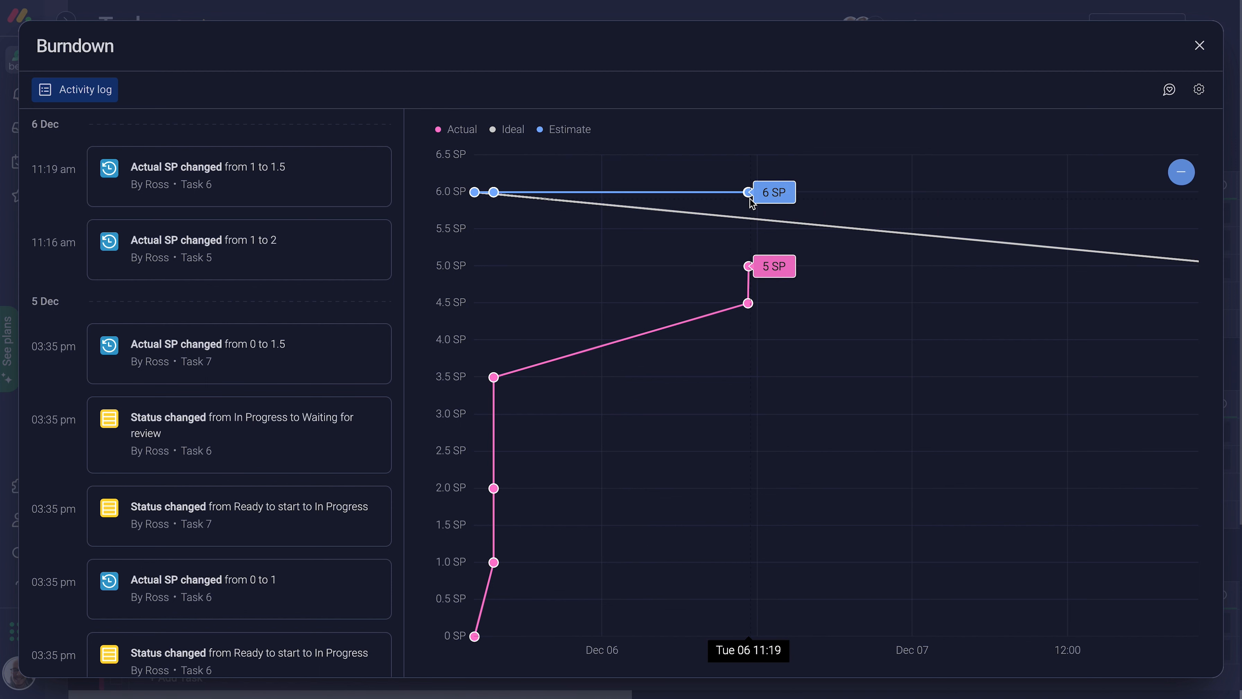
left_click(1199, 45)
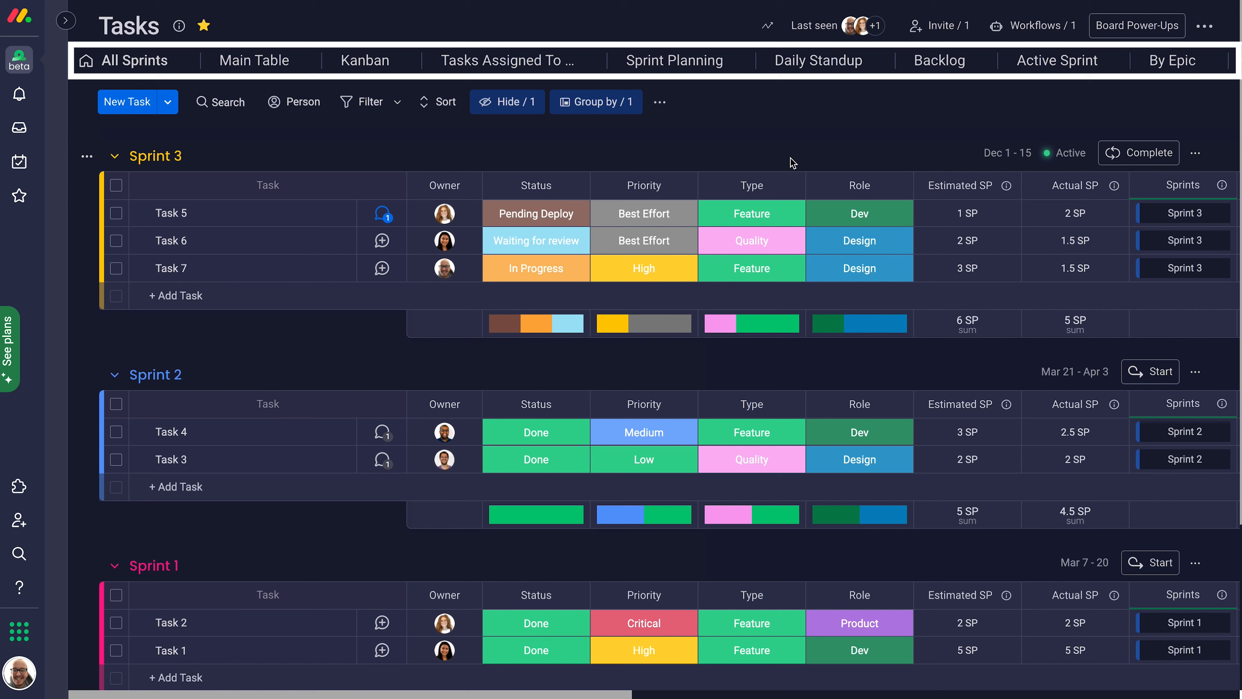
Review Sprint 3 in the Kanban, Sprint Planning and Tasks Assigned To views.
left_click(364, 60)
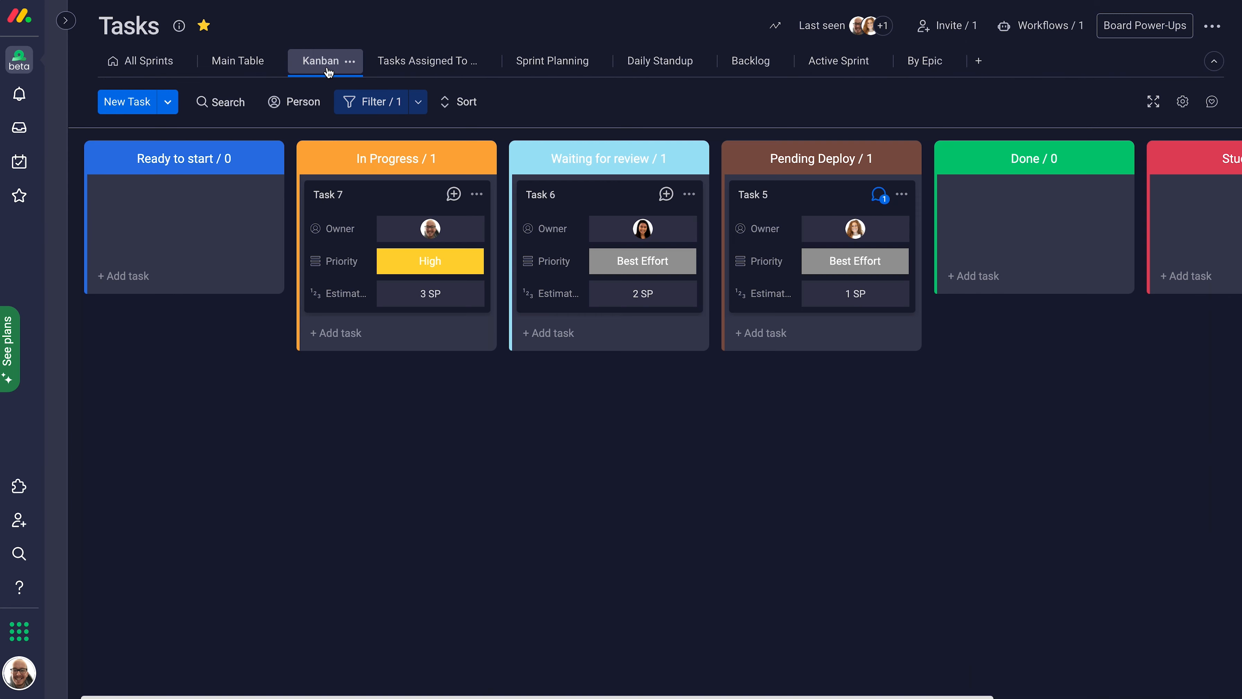
mouse_move(628, 206)
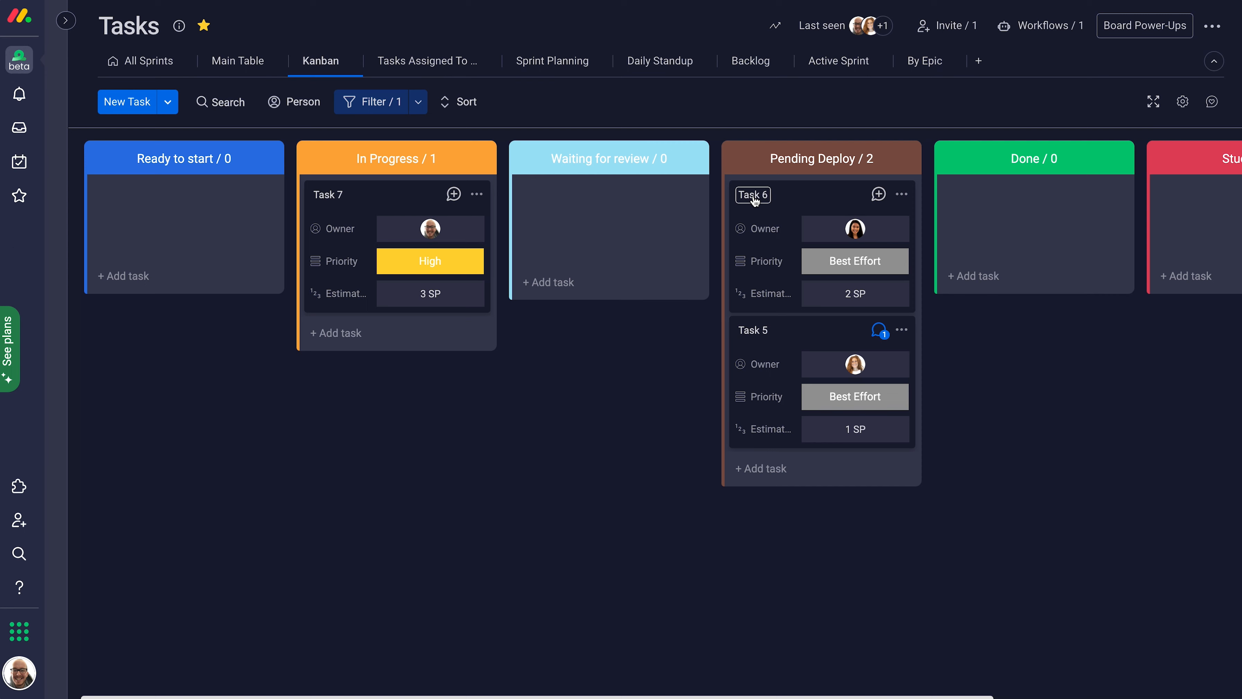
left_click(552, 61)
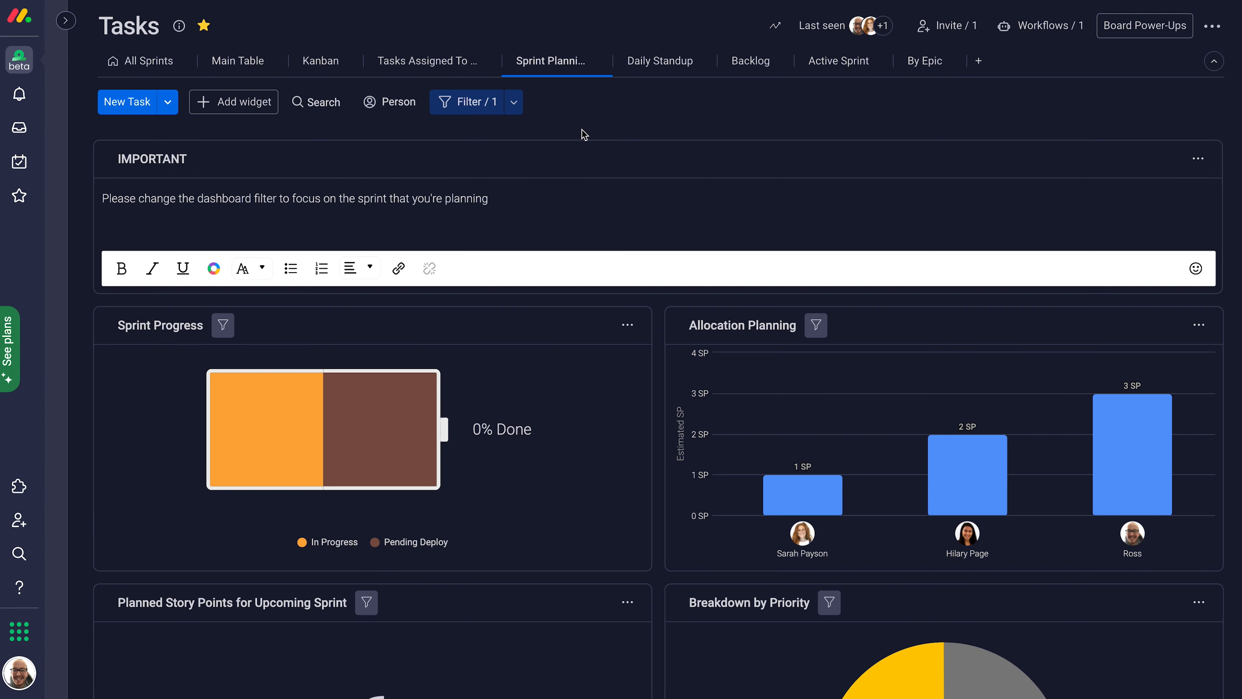
scroll("down", 3)
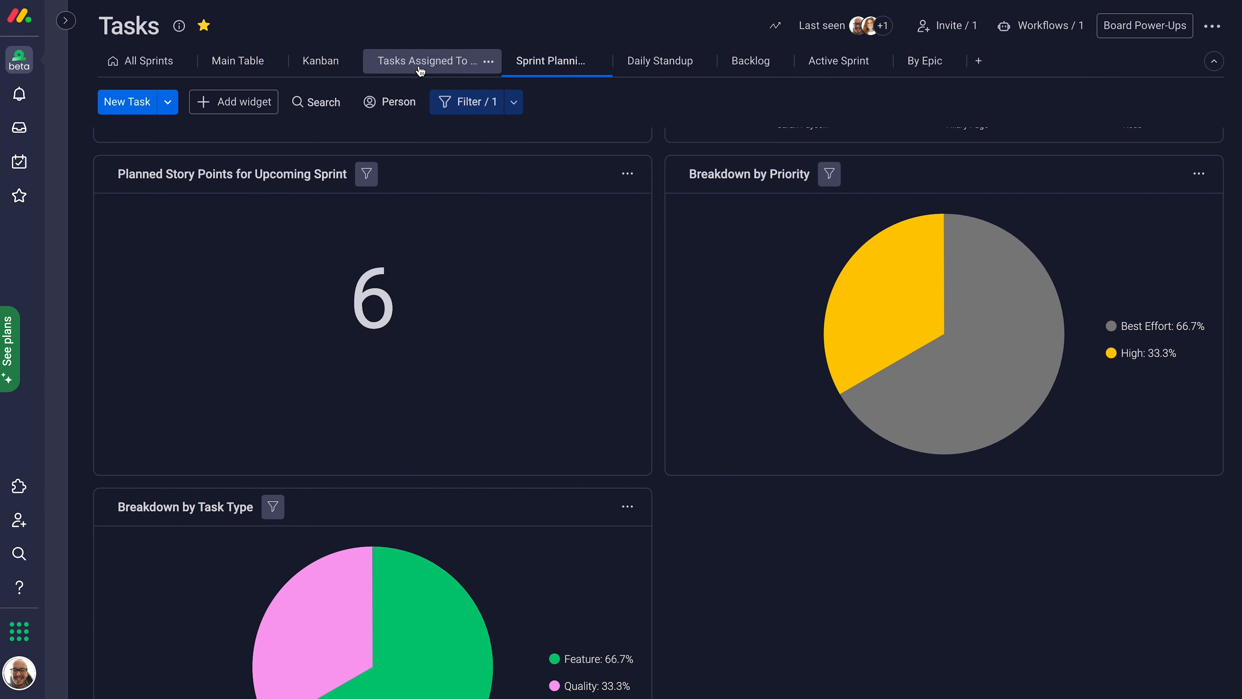
left_click(420, 61)
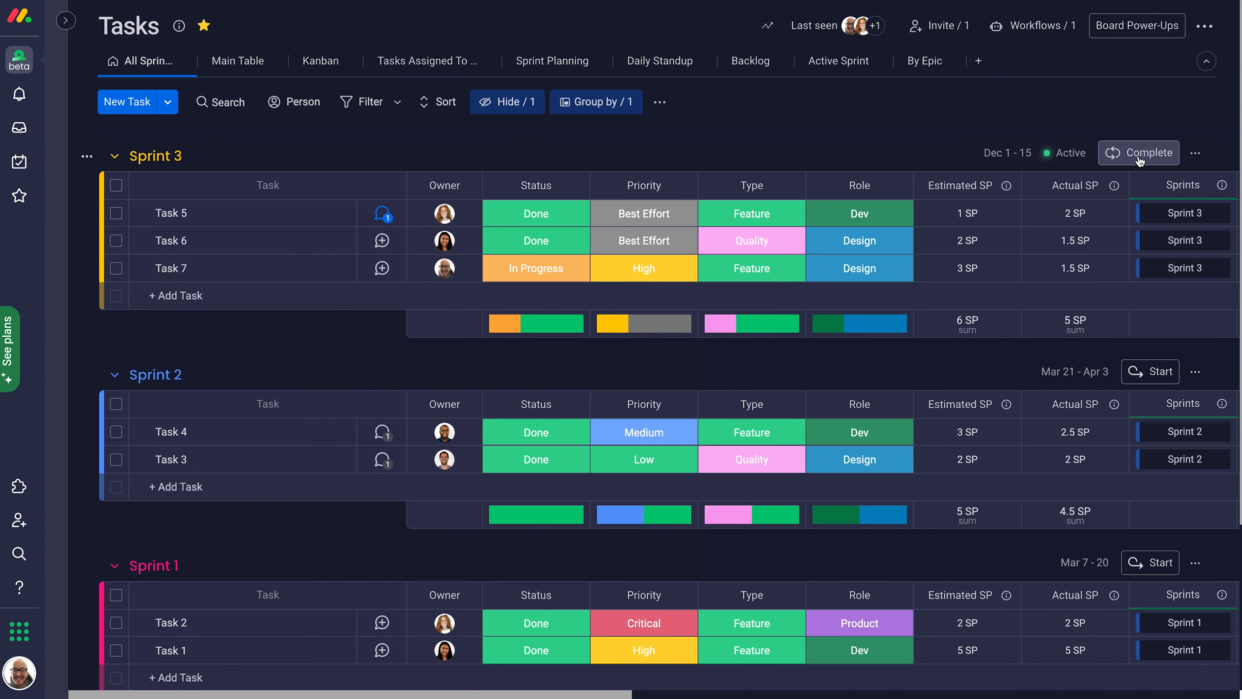
Complete Sprint 3, moving unfinished Task 7 to the Backlog and keeping Tasks 5 and 6.
left_click(1146, 152)
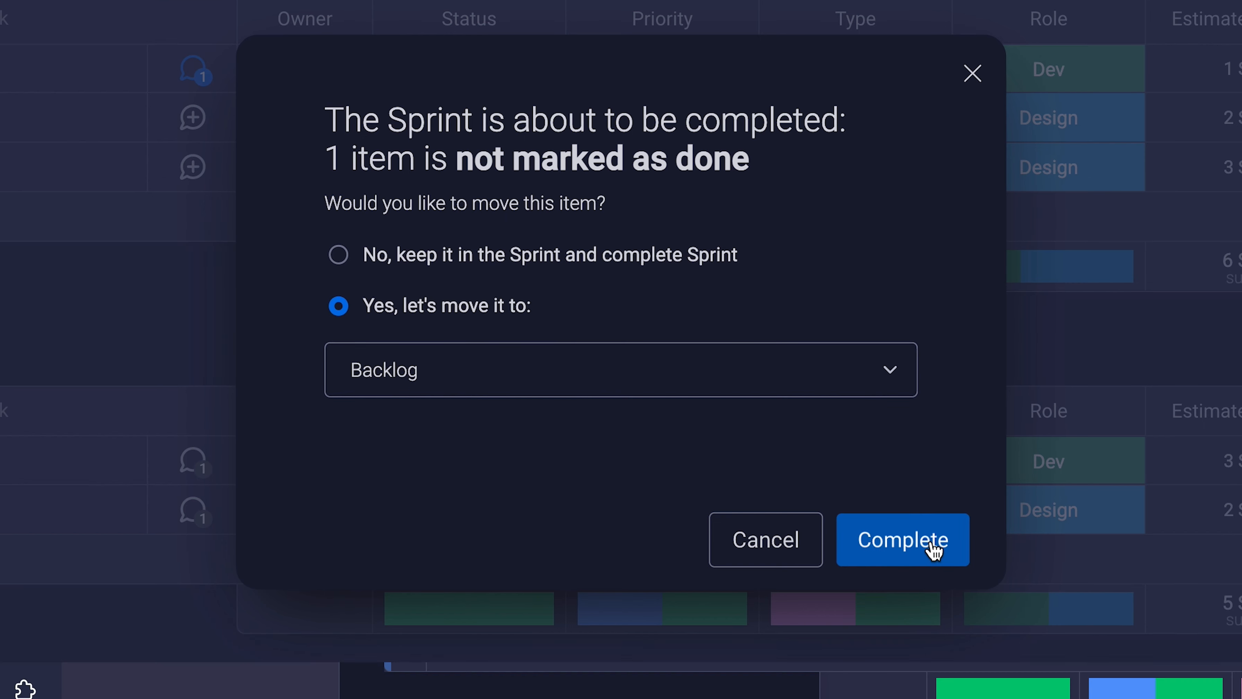
left_click(902, 540)
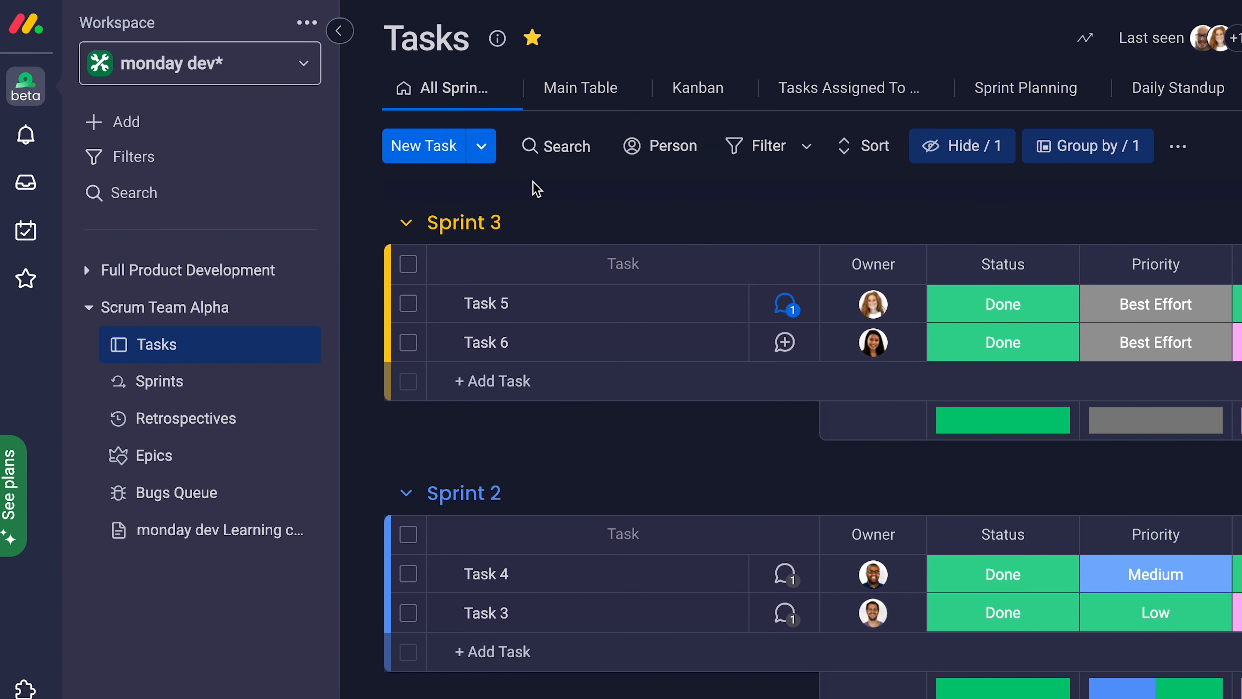
left_click(124, 122)
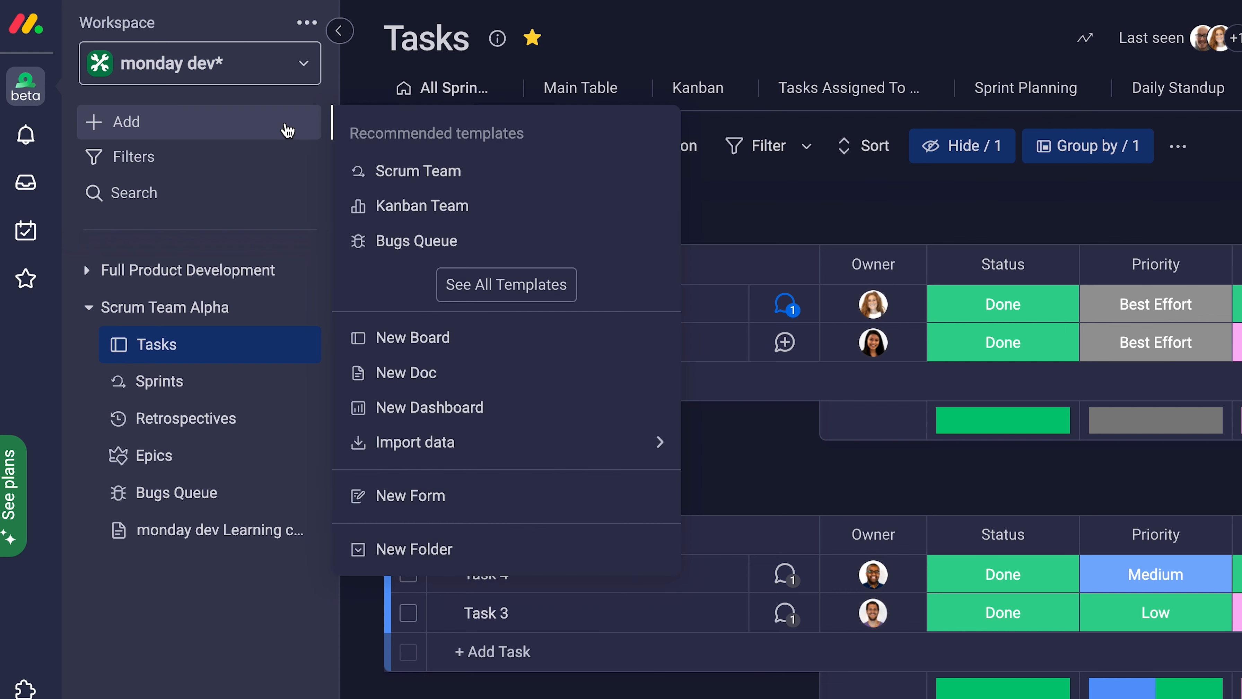